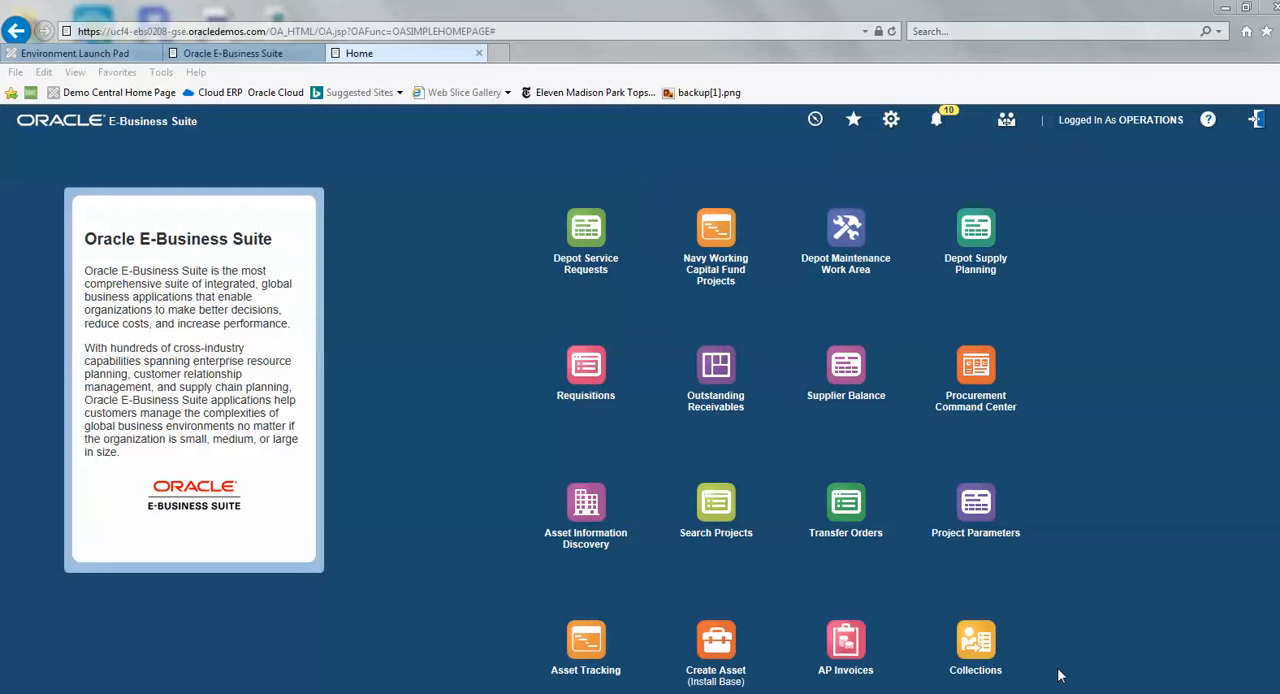
mouse_move(844, 240)
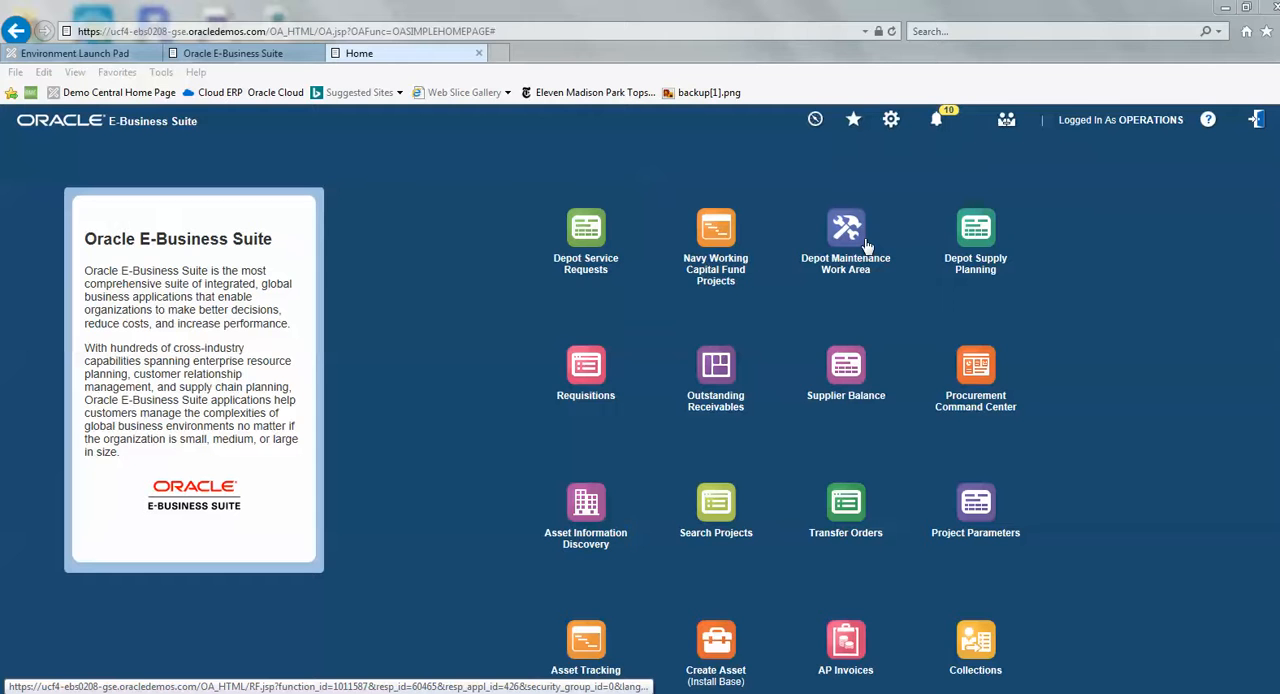
mouse_move(864, 248)
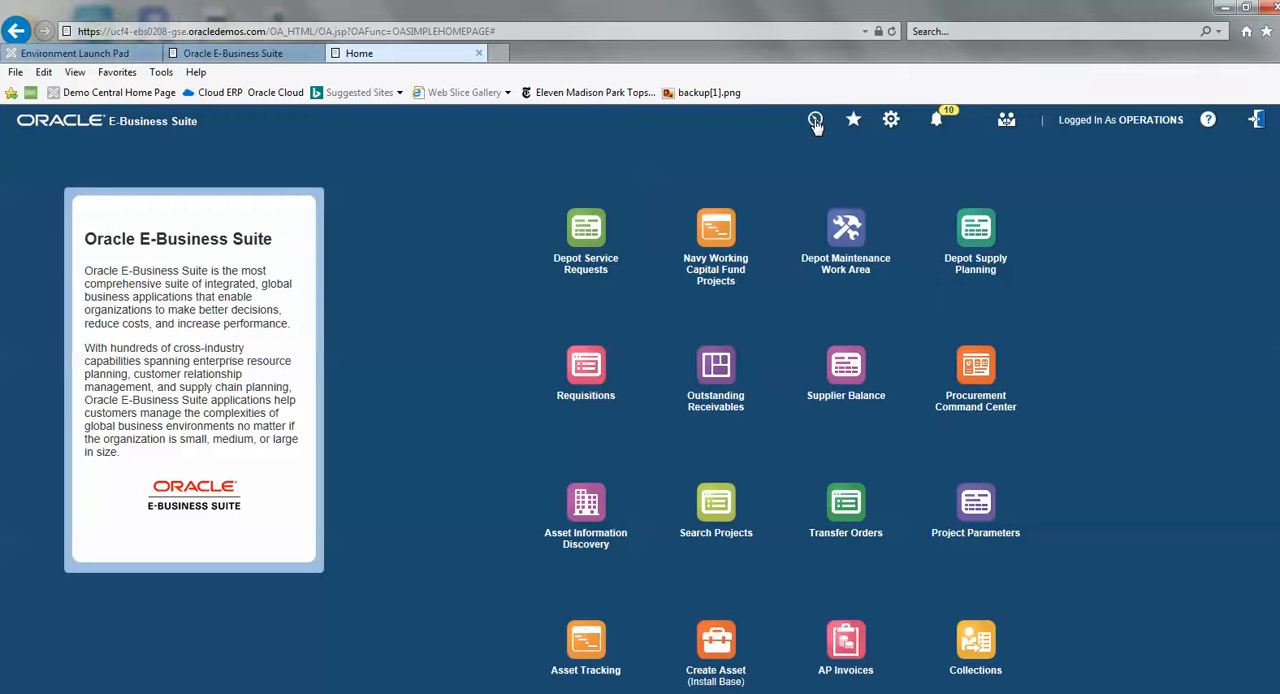
Step: Navigate to Projects SU, Vision Operations (USA) > Projects: Delivery > Project List, listing project MC 401
click(816, 120)
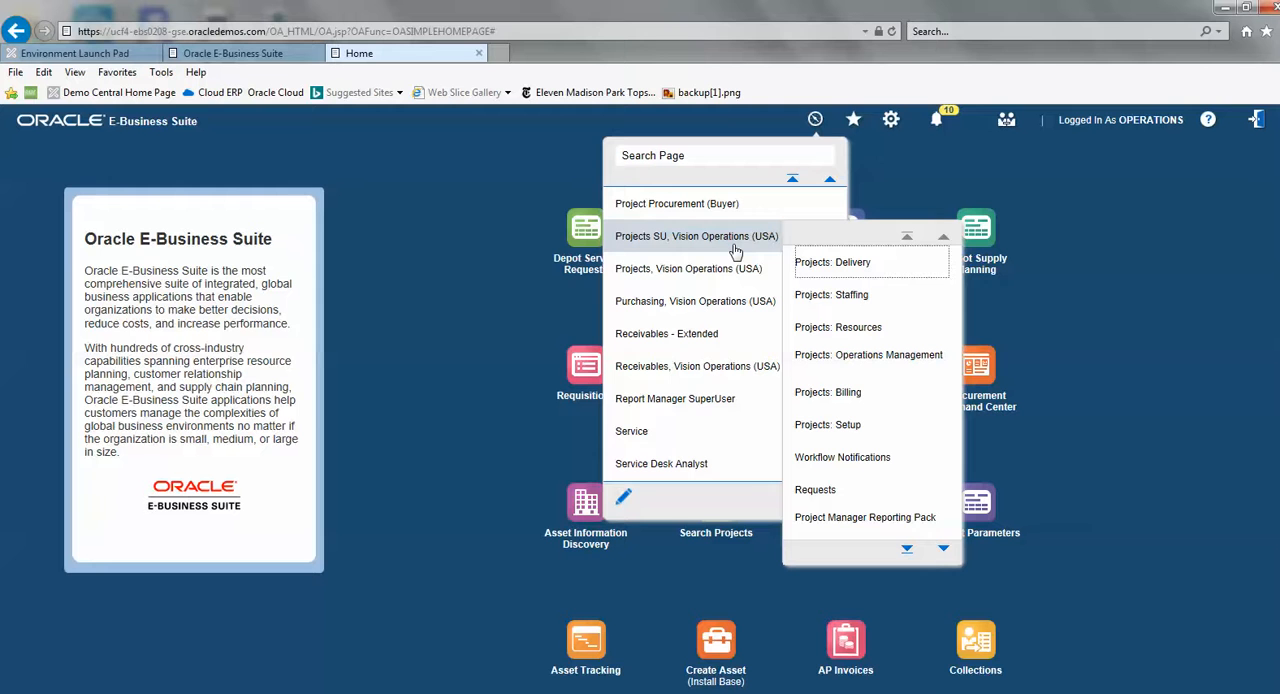
mouse_move(818, 260)
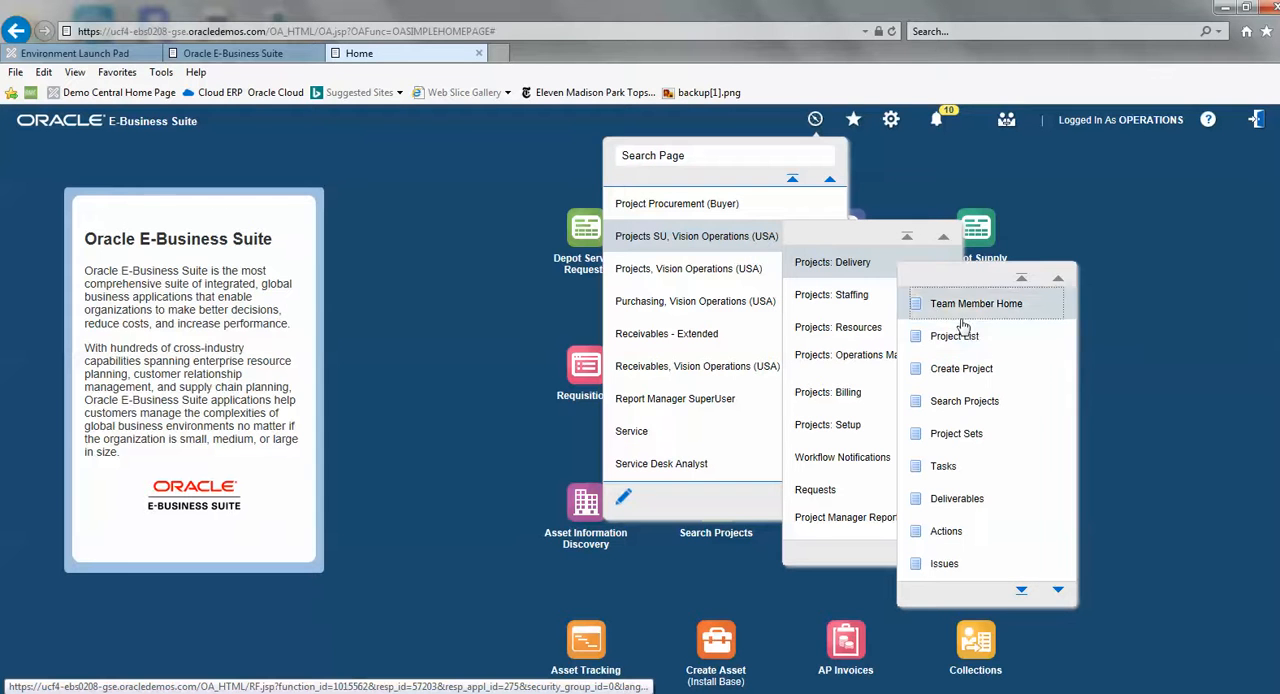
click(954, 336)
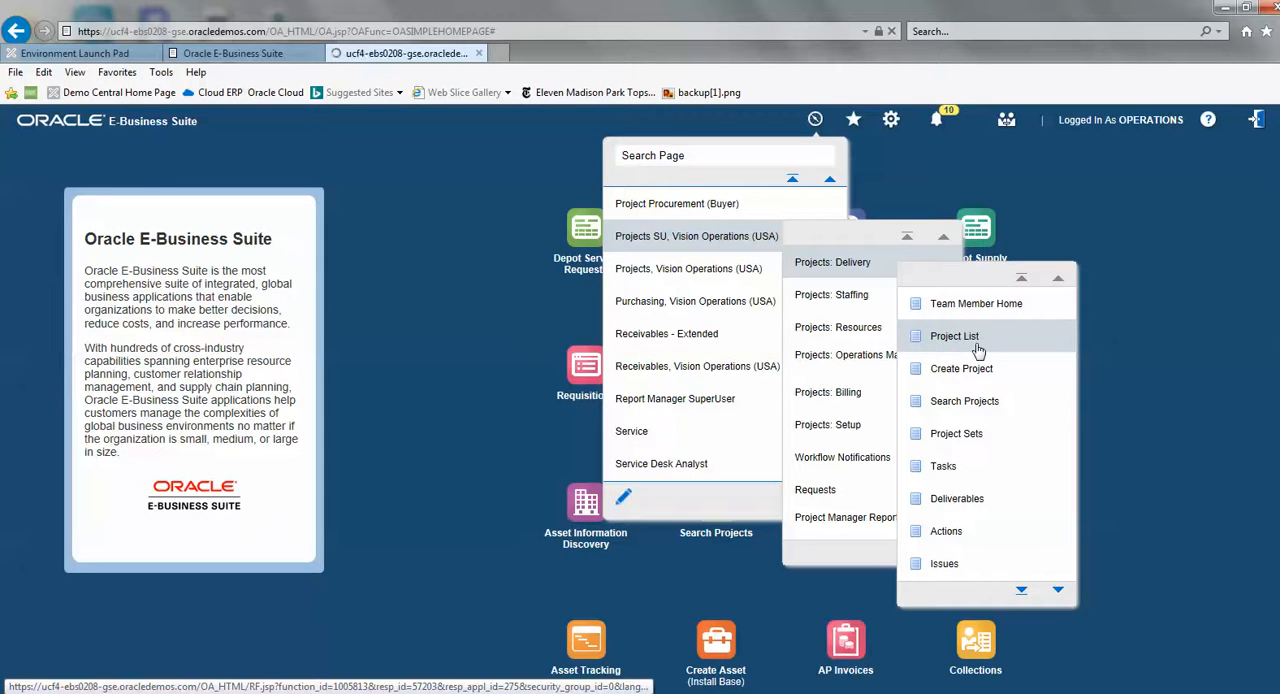
click(954, 336)
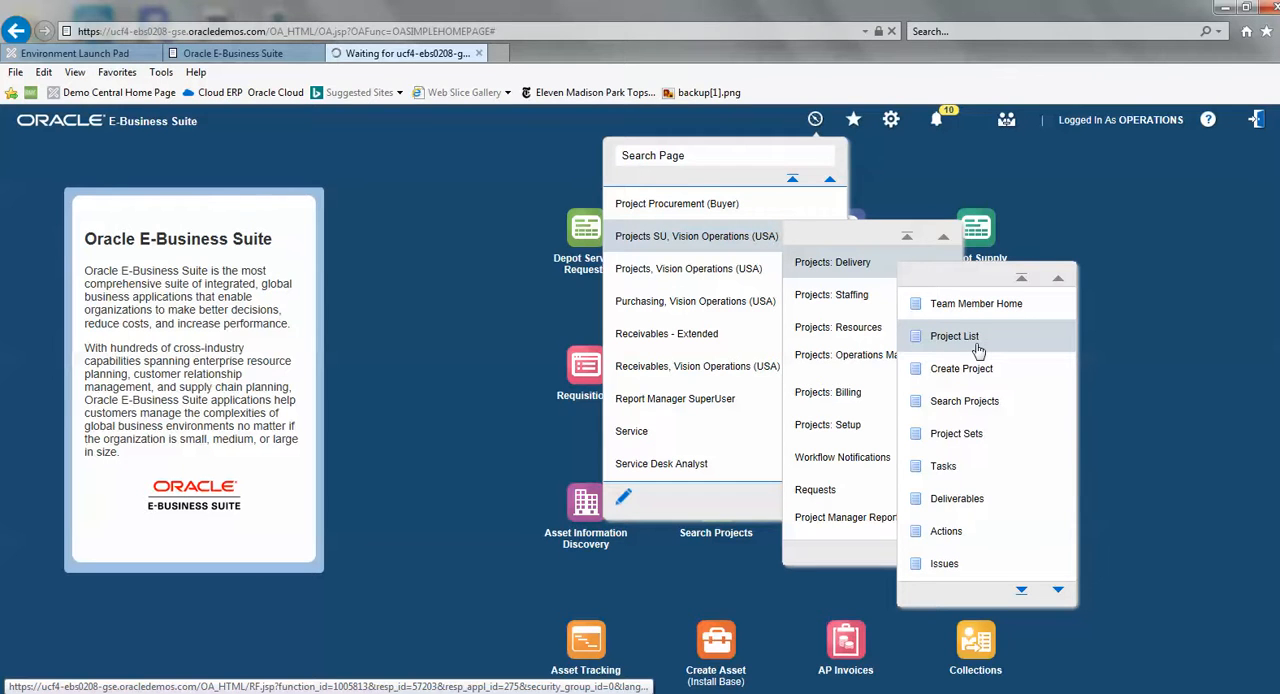
click(954, 336)
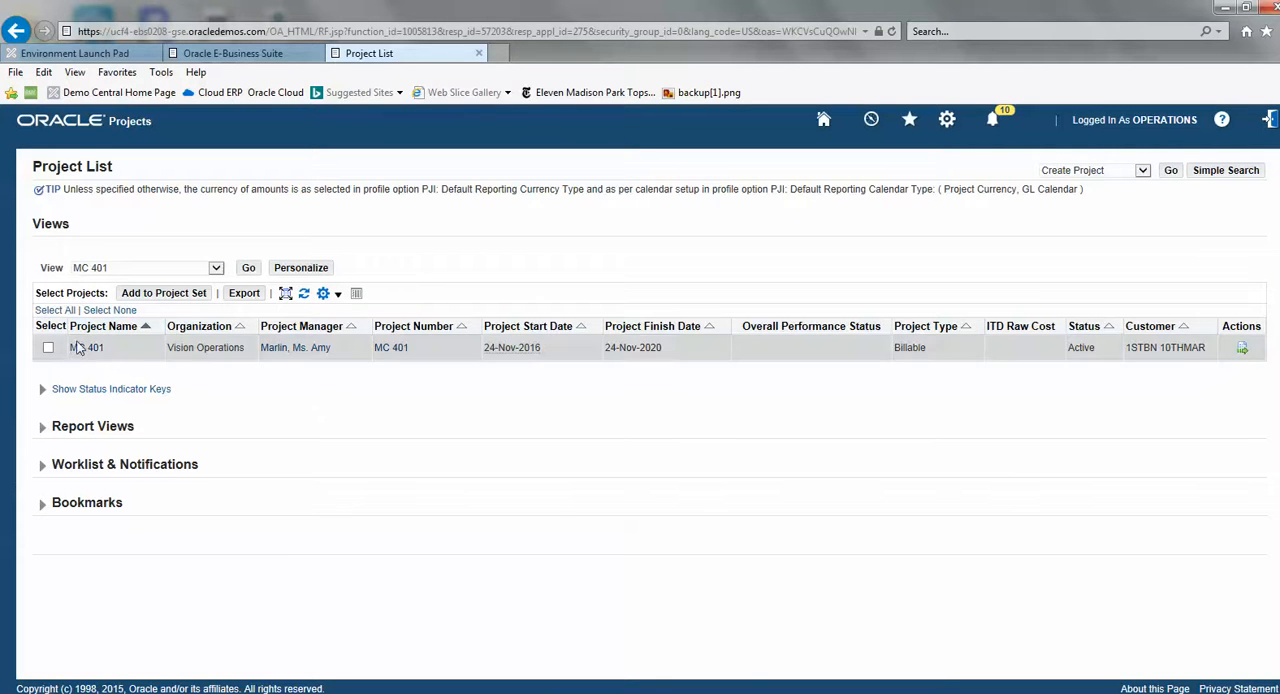
Step: Go to the MC 401 project home page via its name link in the Project List
click(86, 348)
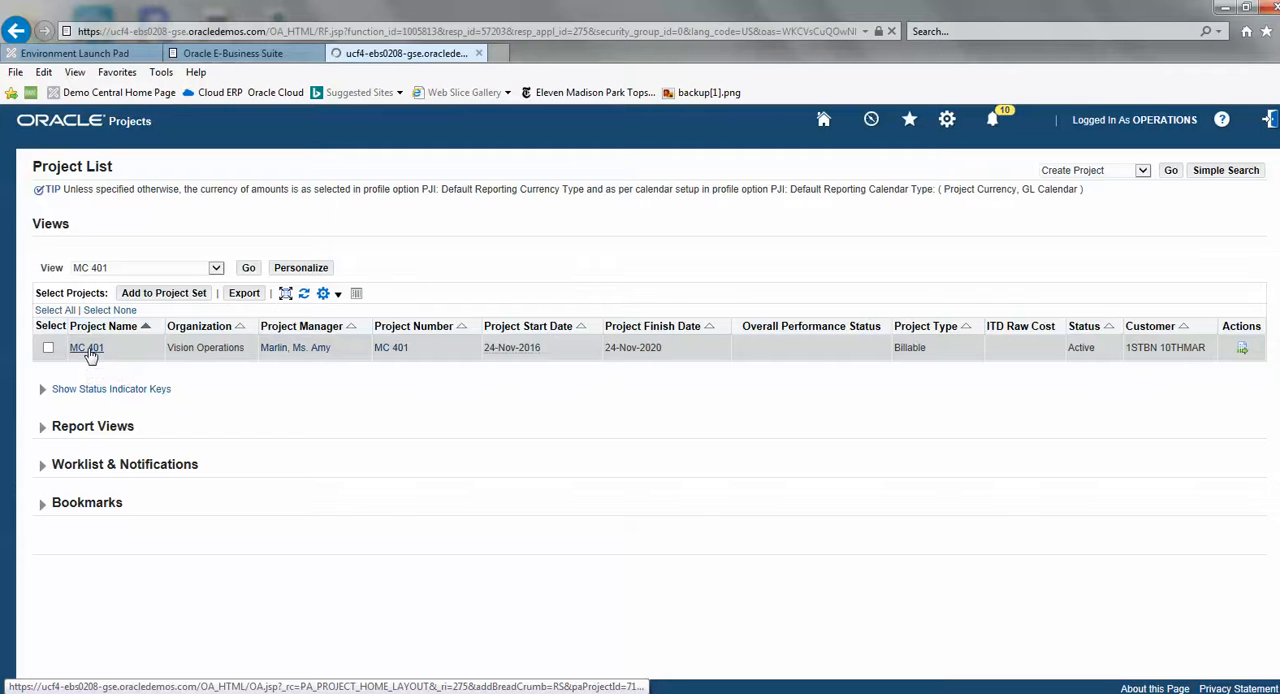
click(86, 348)
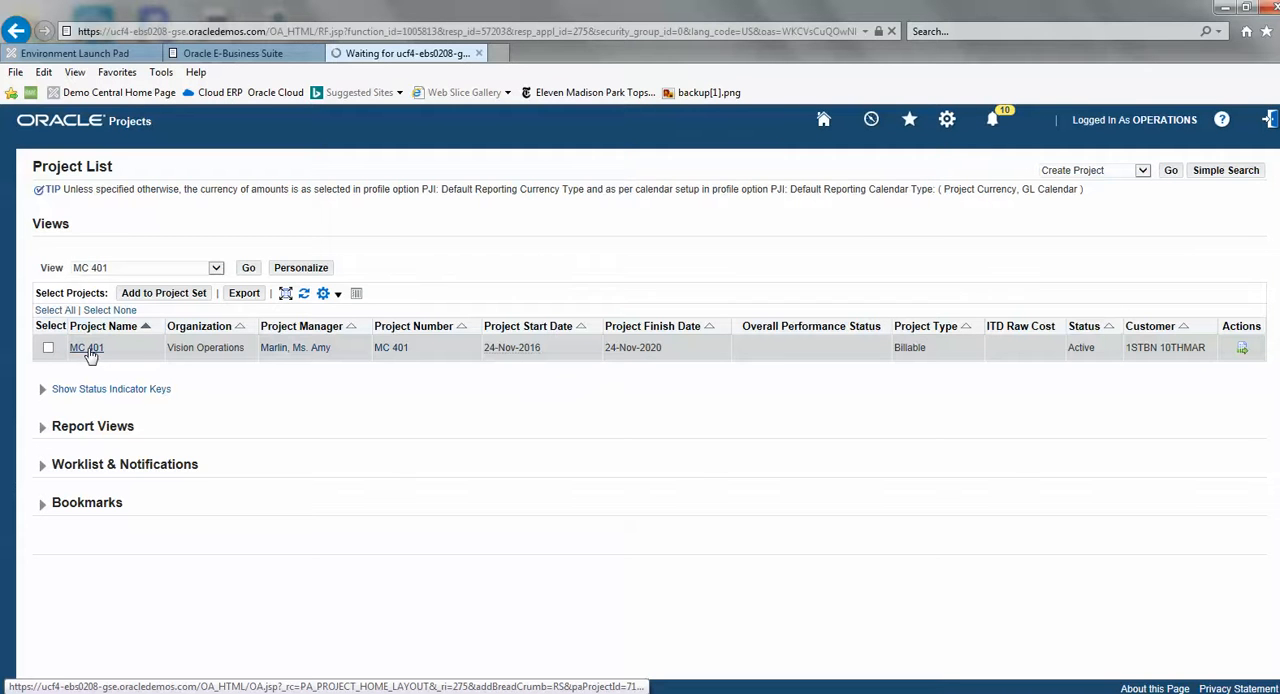
click(86, 348)
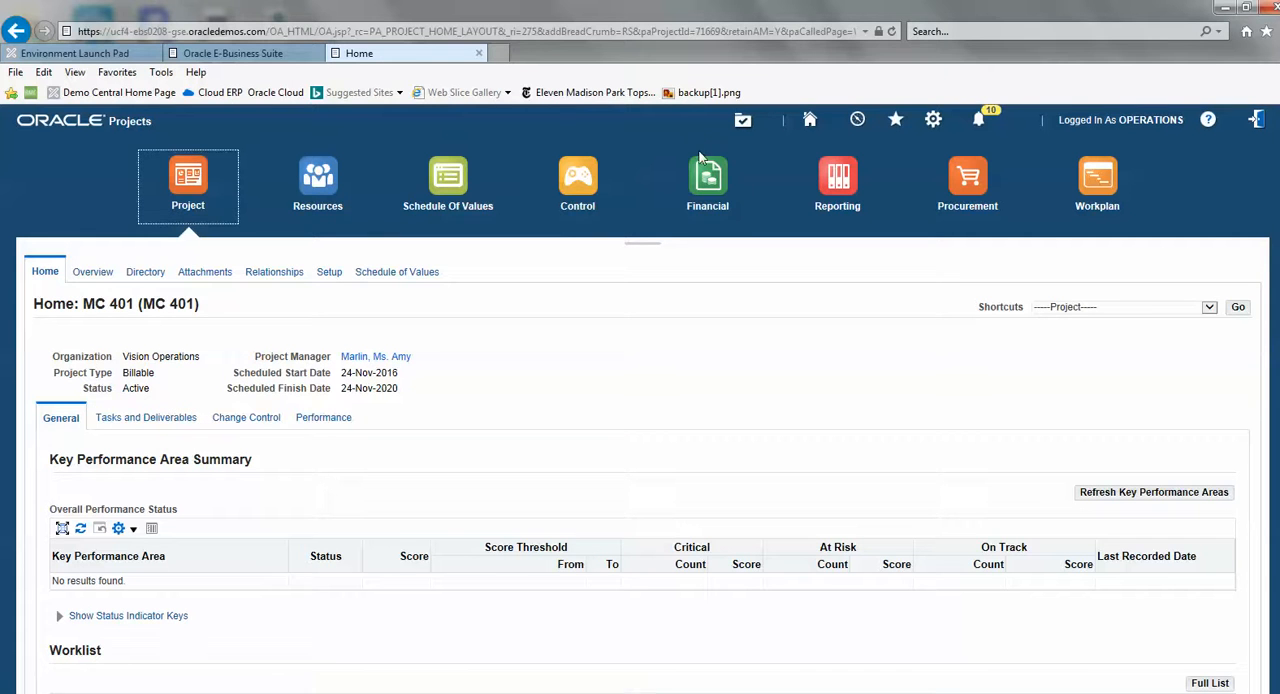
Step: Show MC 401's Budgets and Forecasts via the Financial icon, with the 1,000,000.00 revenue budget
click(708, 184)
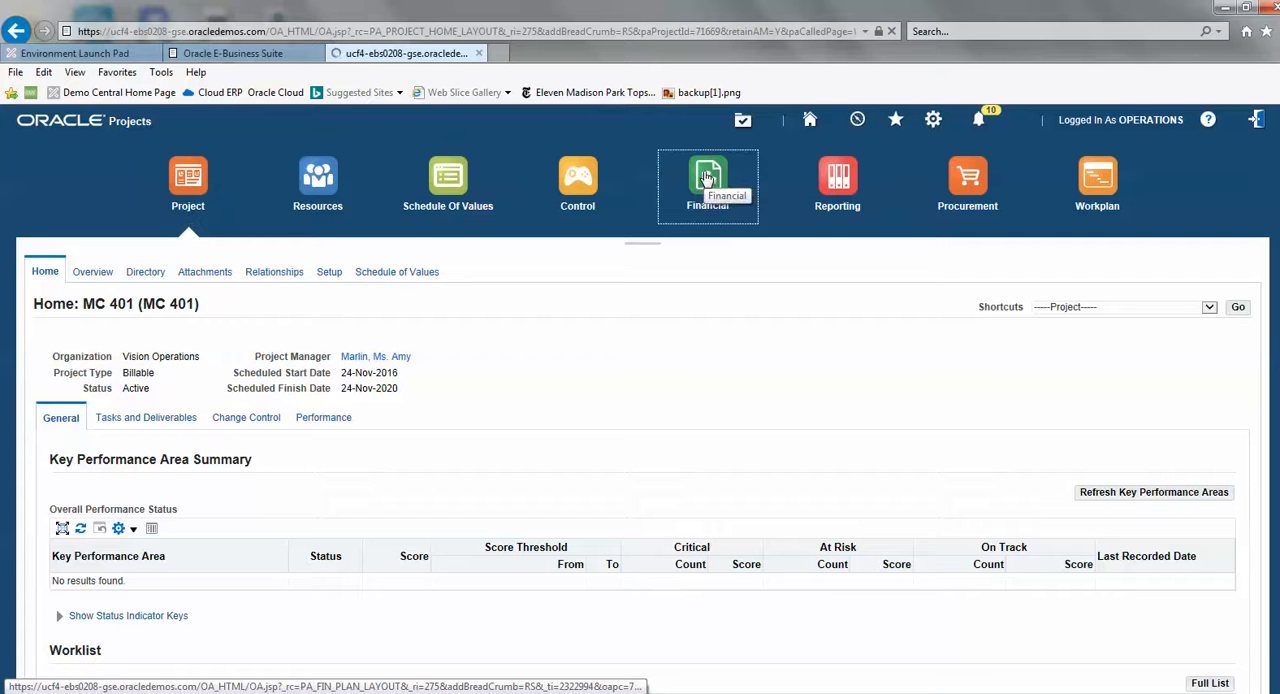
click(708, 180)
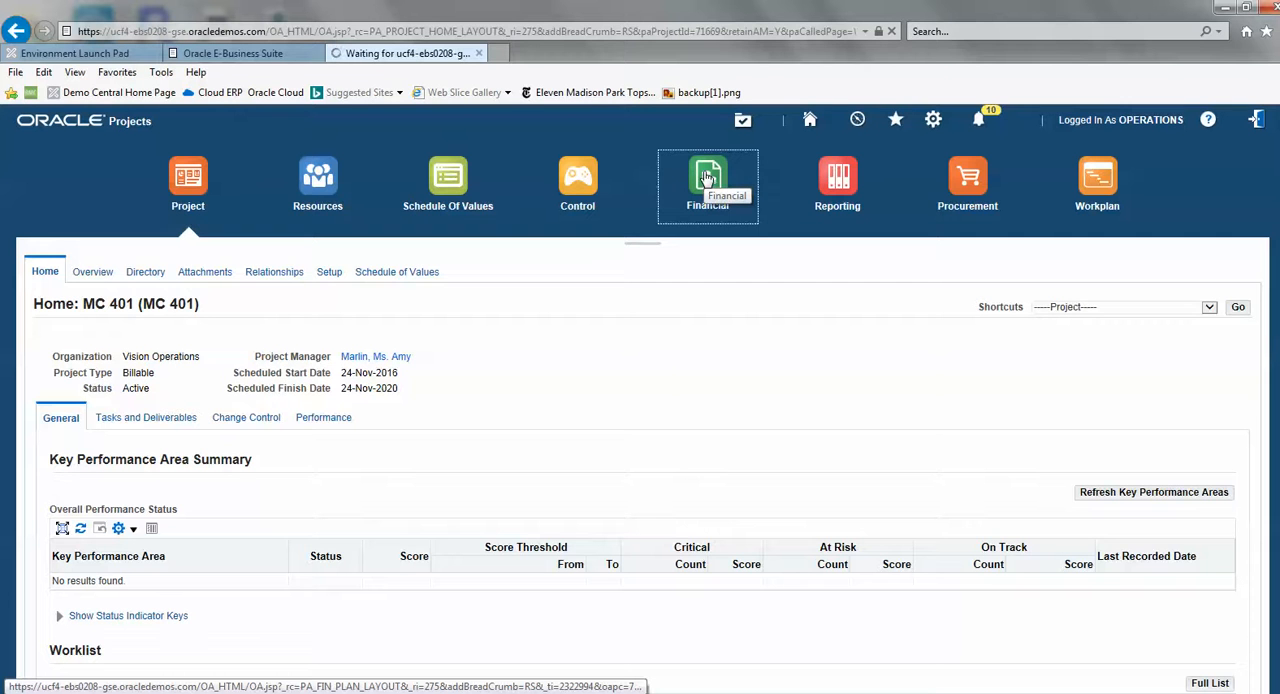
click(708, 180)
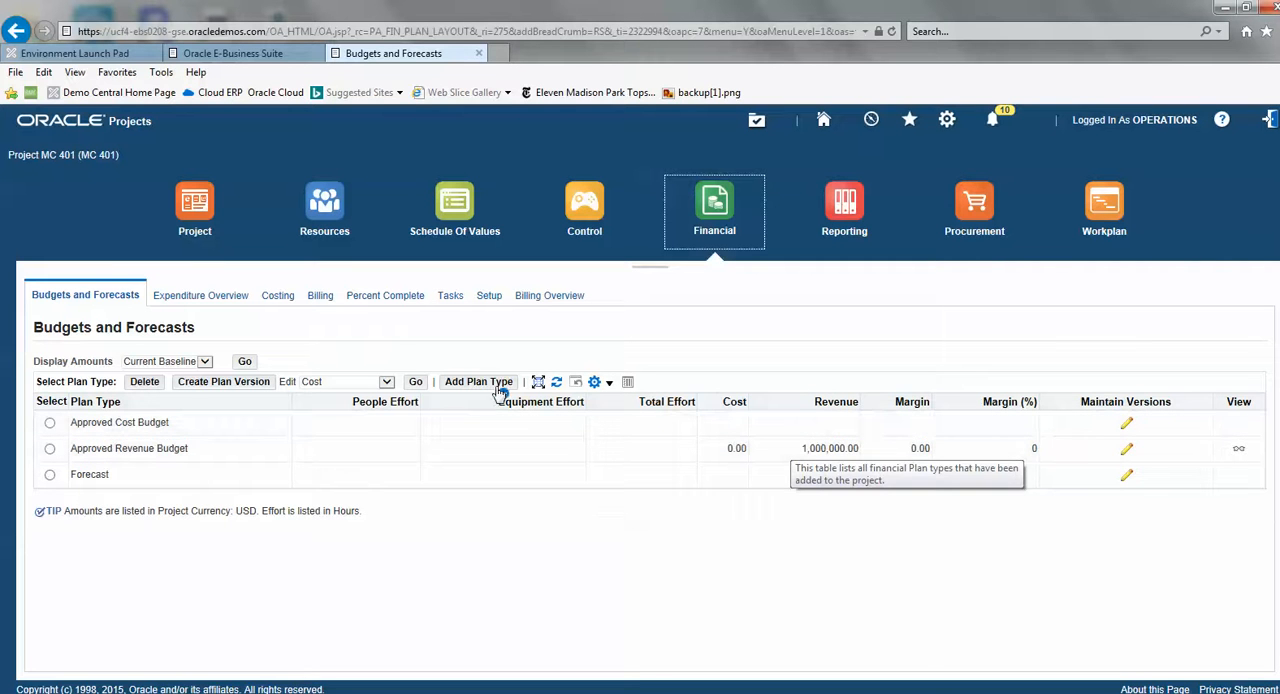
mouse_move(248, 318)
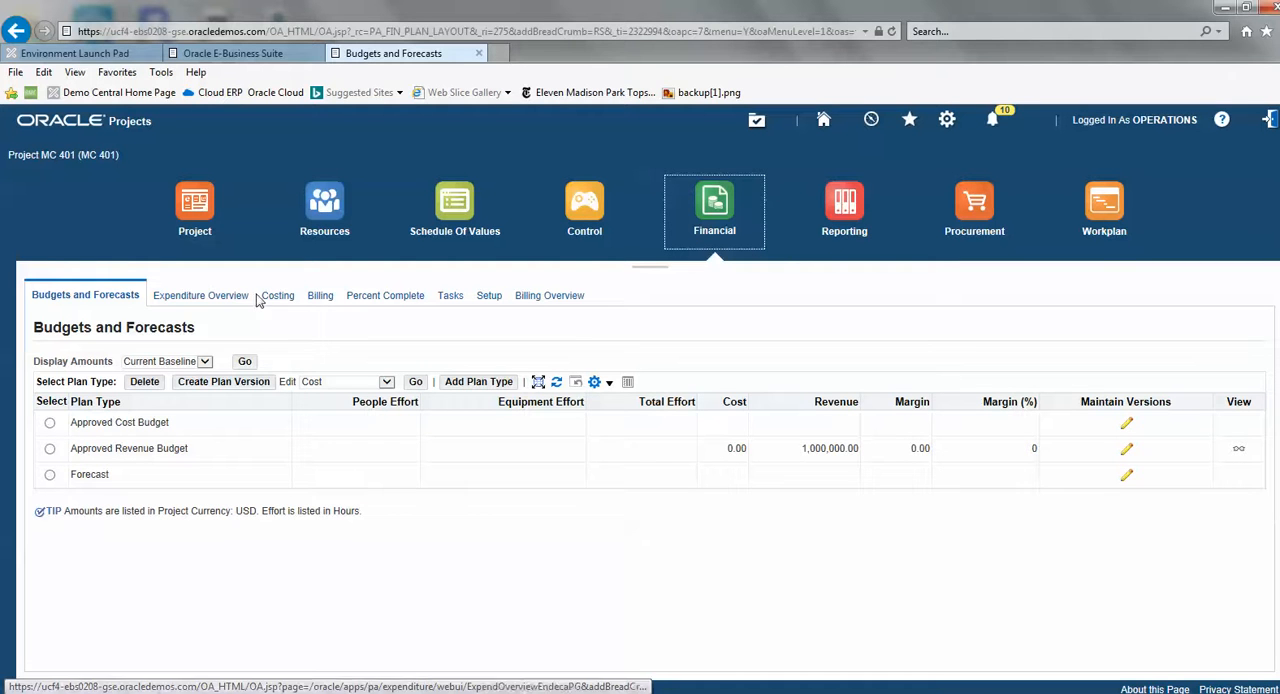
Step: Switch to the Costing view of project MC 401 to reach Expenditure Search
click(278, 296)
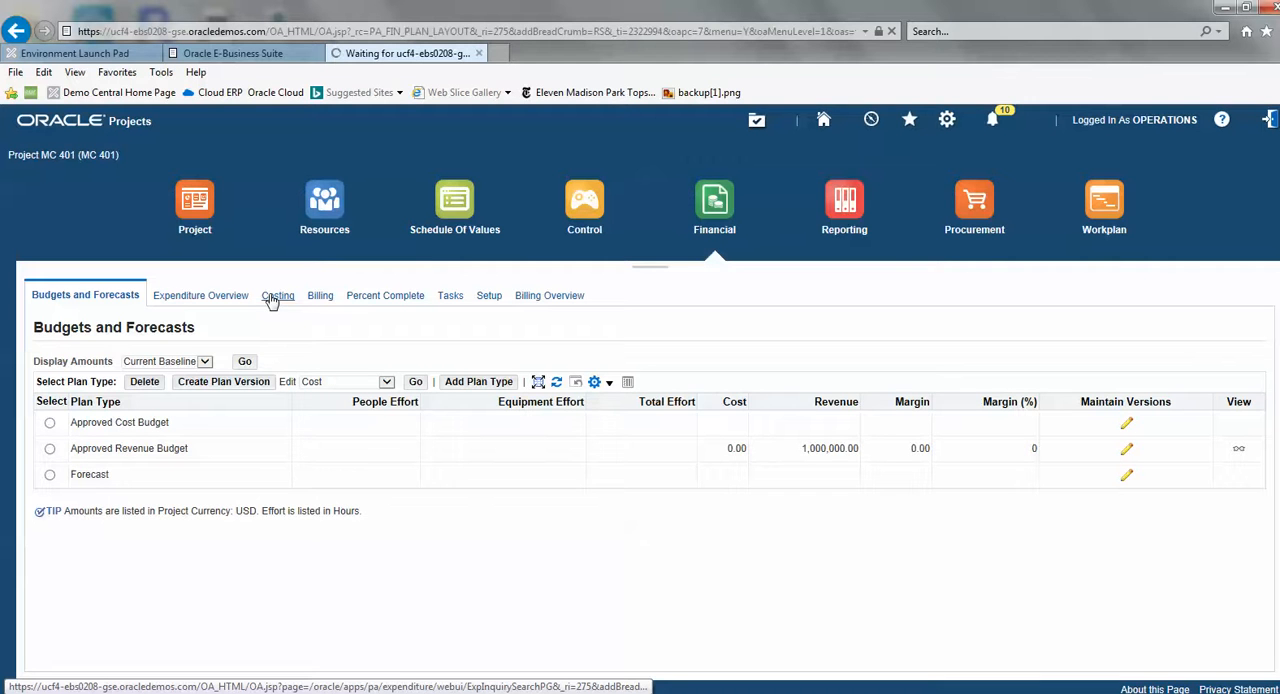
click(278, 296)
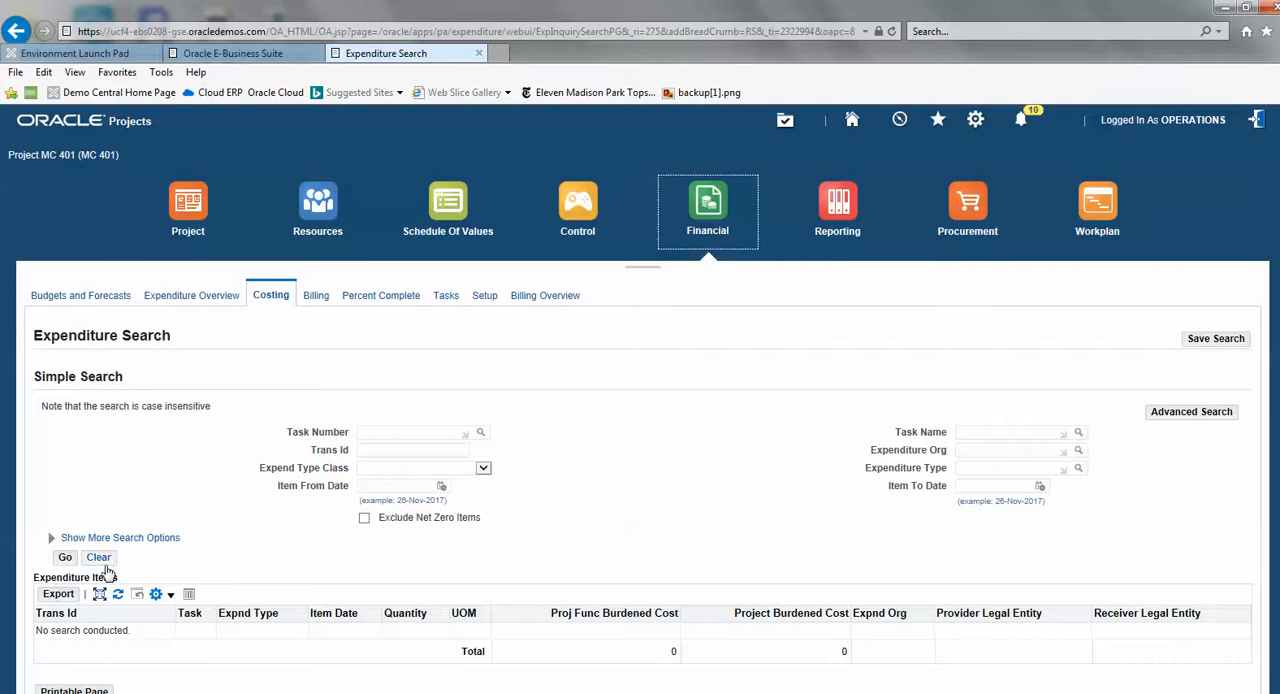
Step: Run the Expenditure Search with no criteria, listing items totaling 96,157.42 burdened cost
click(64, 556)
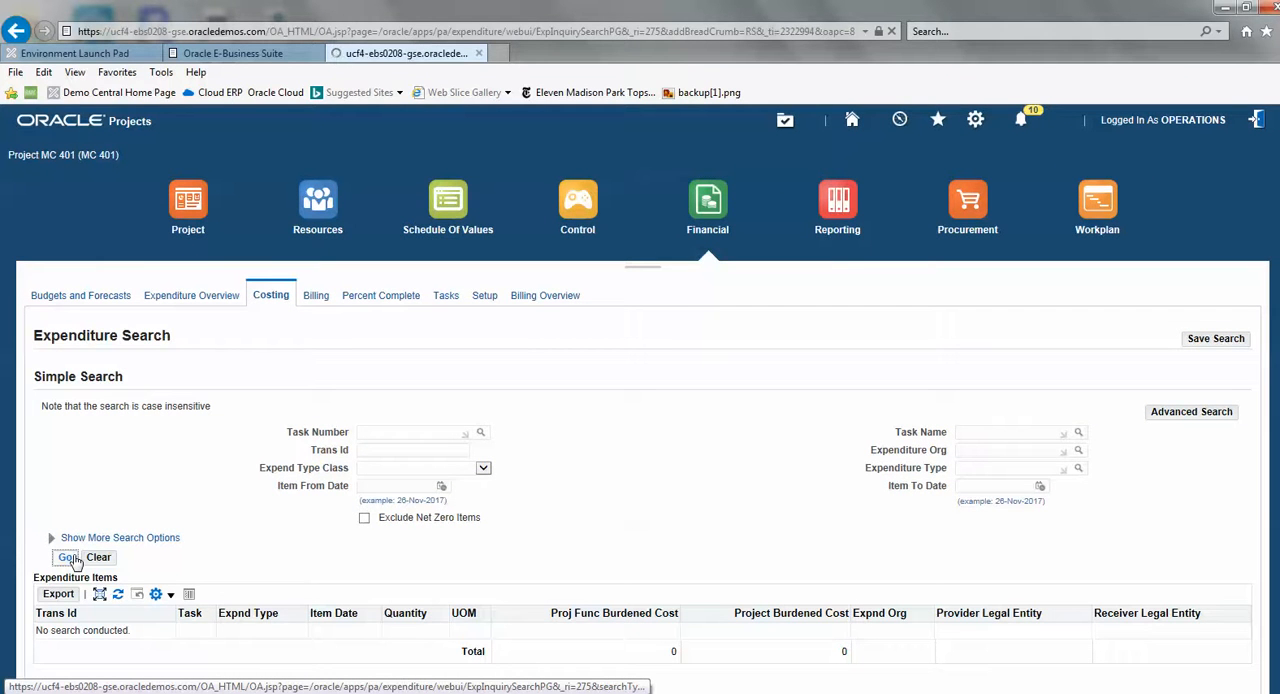
click(68, 556)
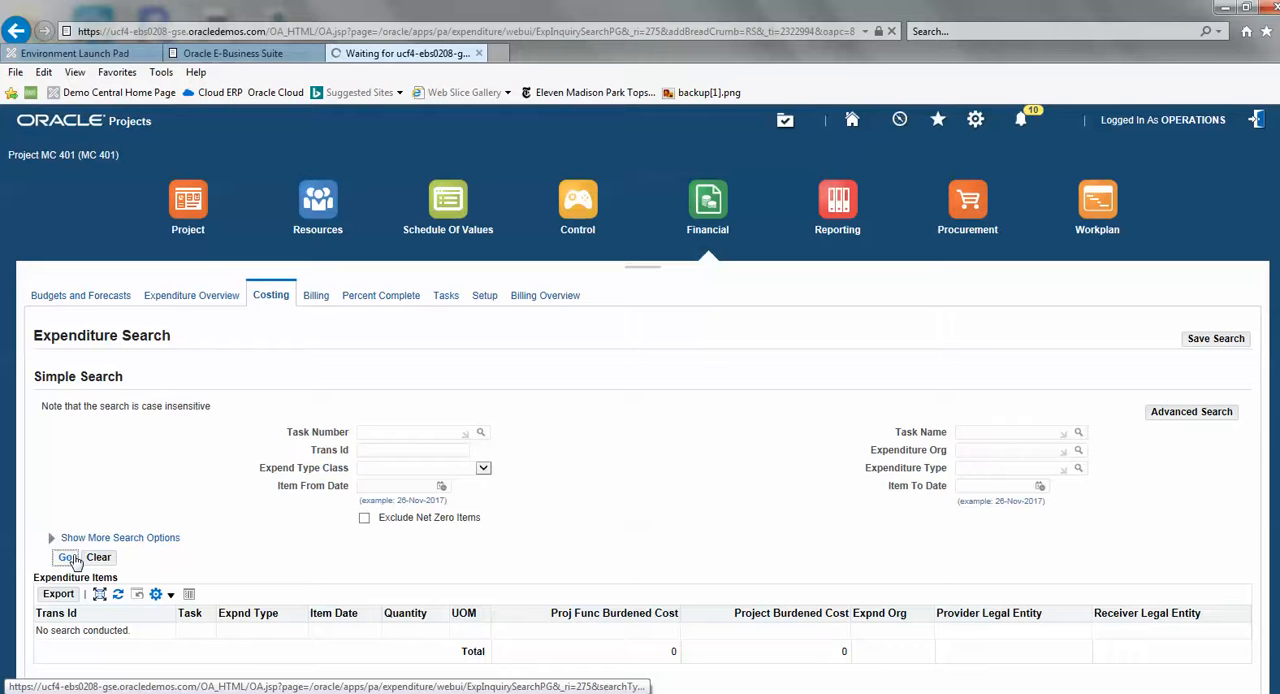
click(64, 556)
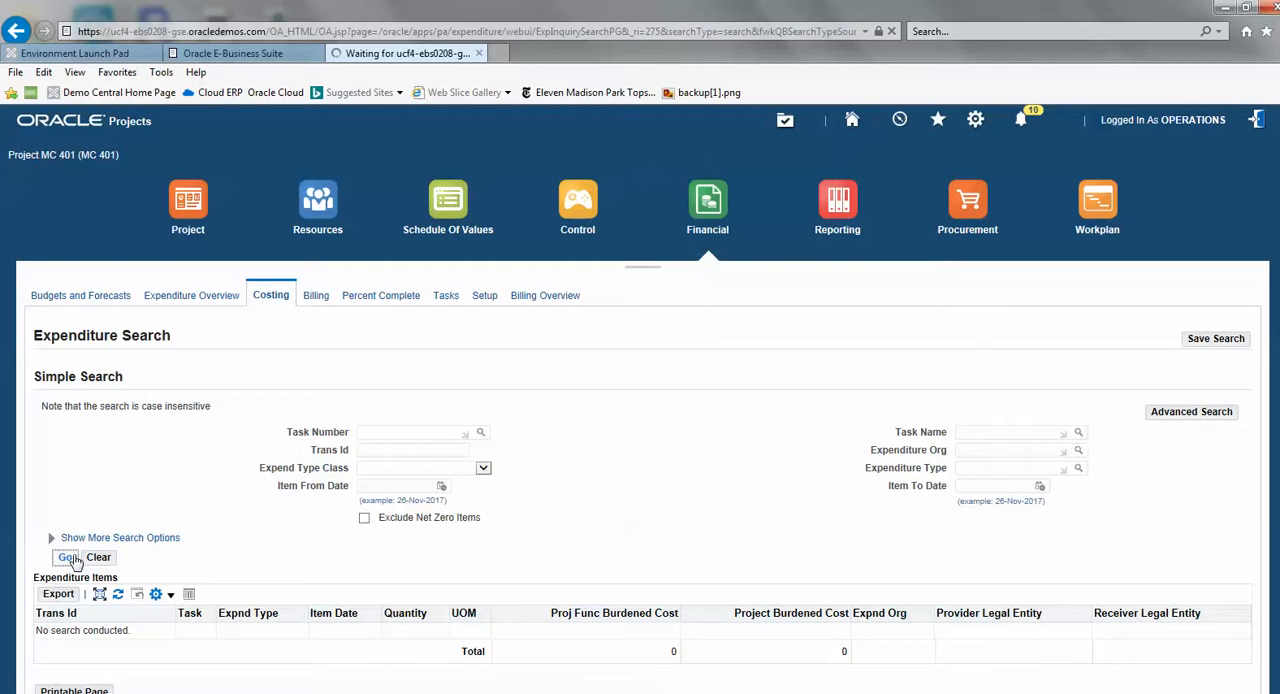
click(64, 556)
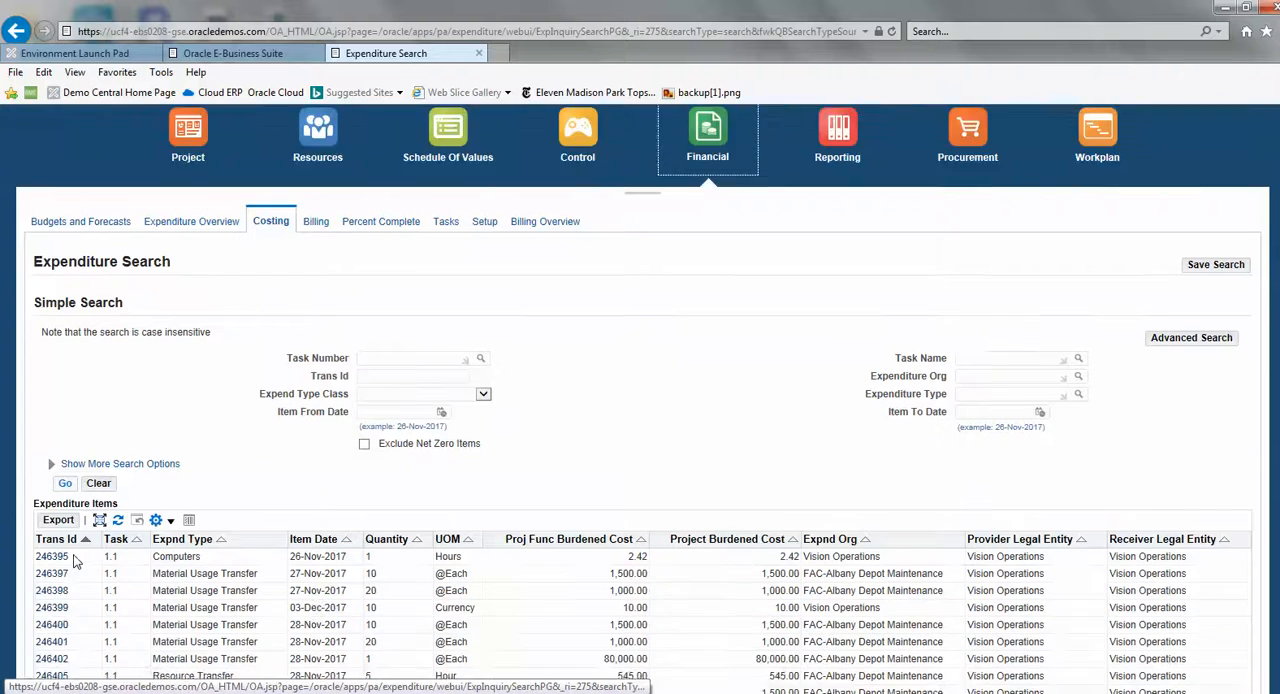
scroll(down, 3)
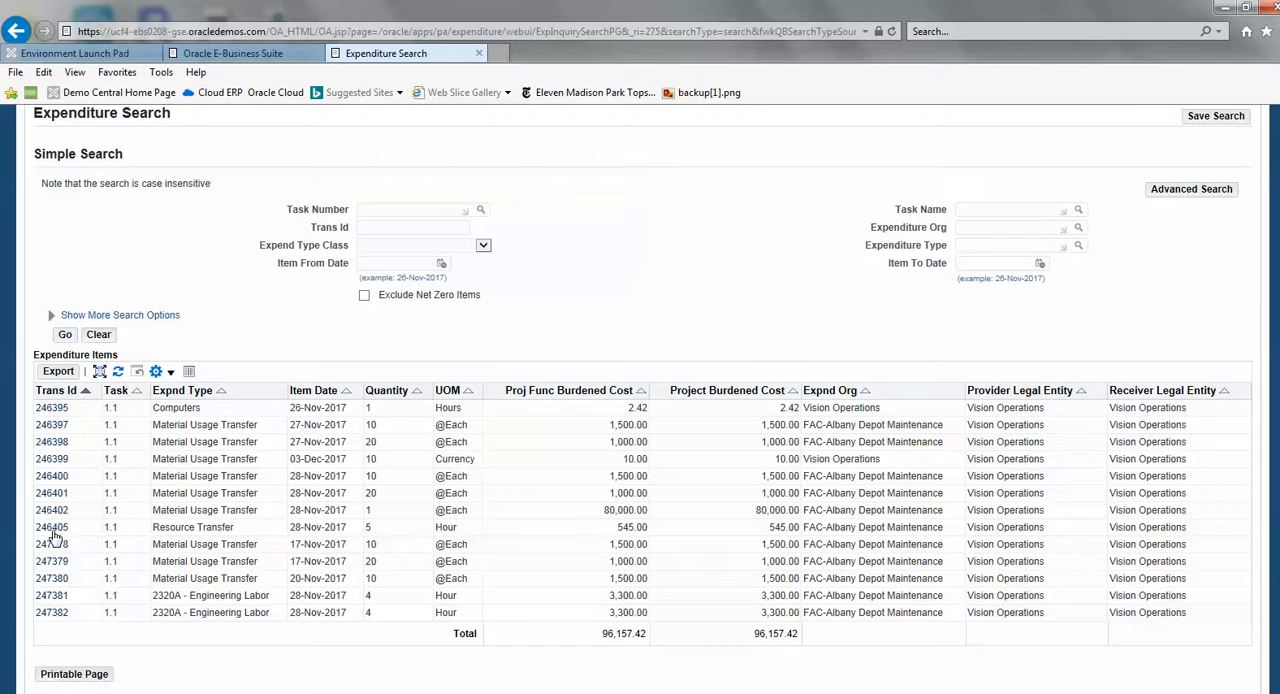
mouse_move(184, 468)
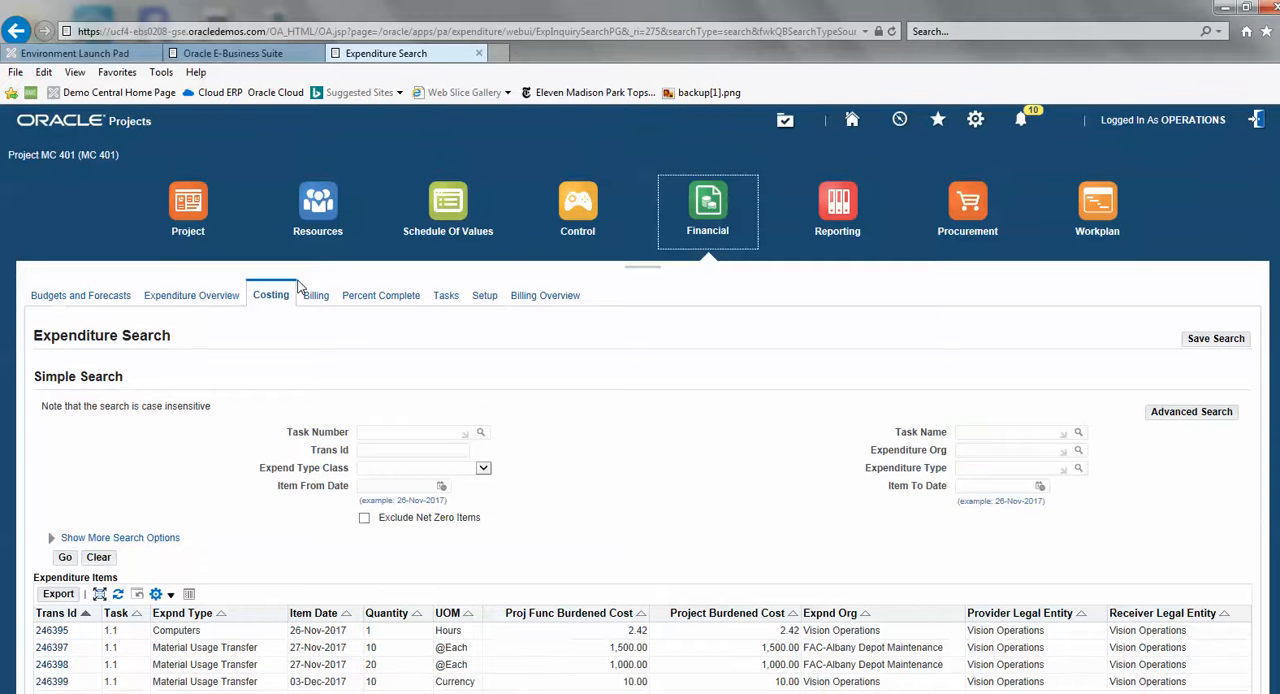
Step: Switch to MC 401's Billing view and scroll to the Invoices table with its one unapproved draft invoice
click(316, 296)
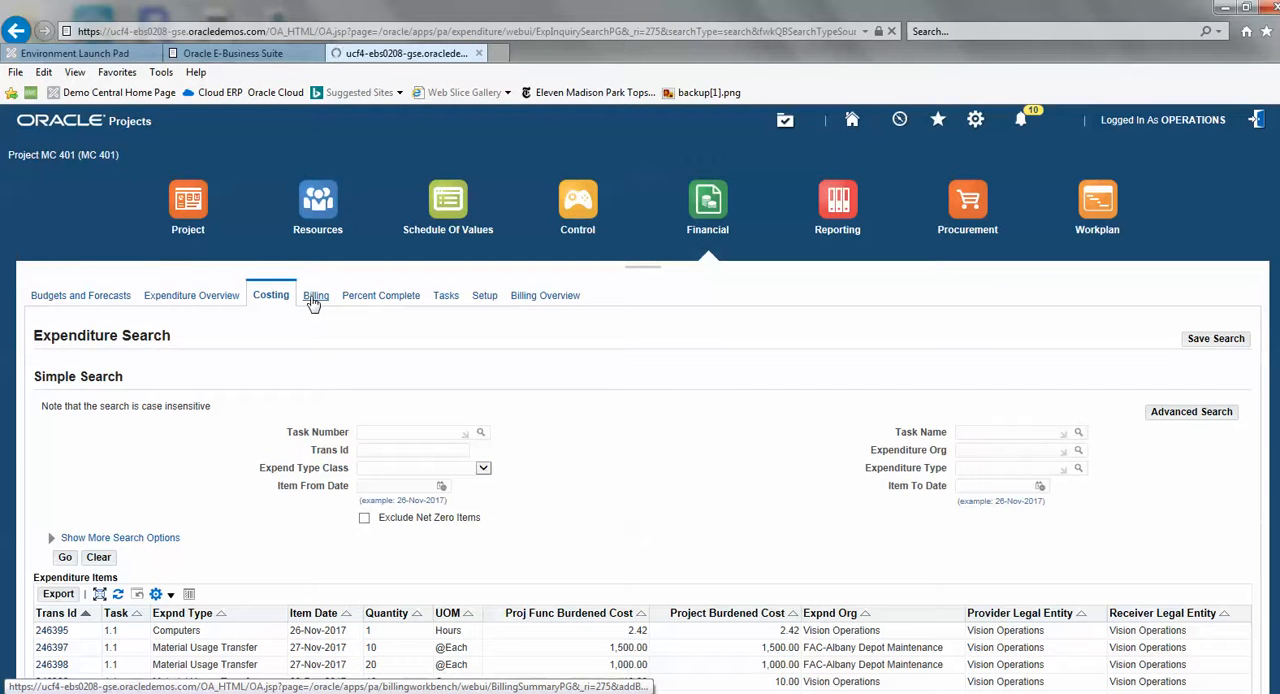
click(316, 296)
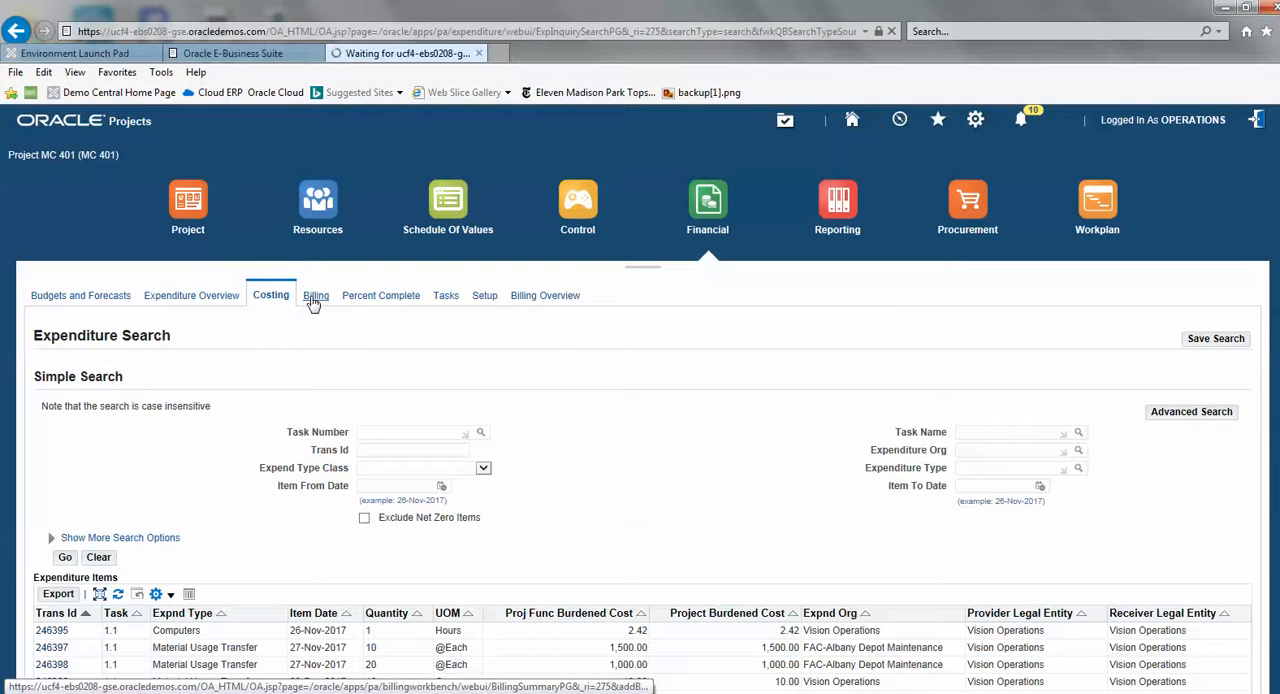
click(314, 296)
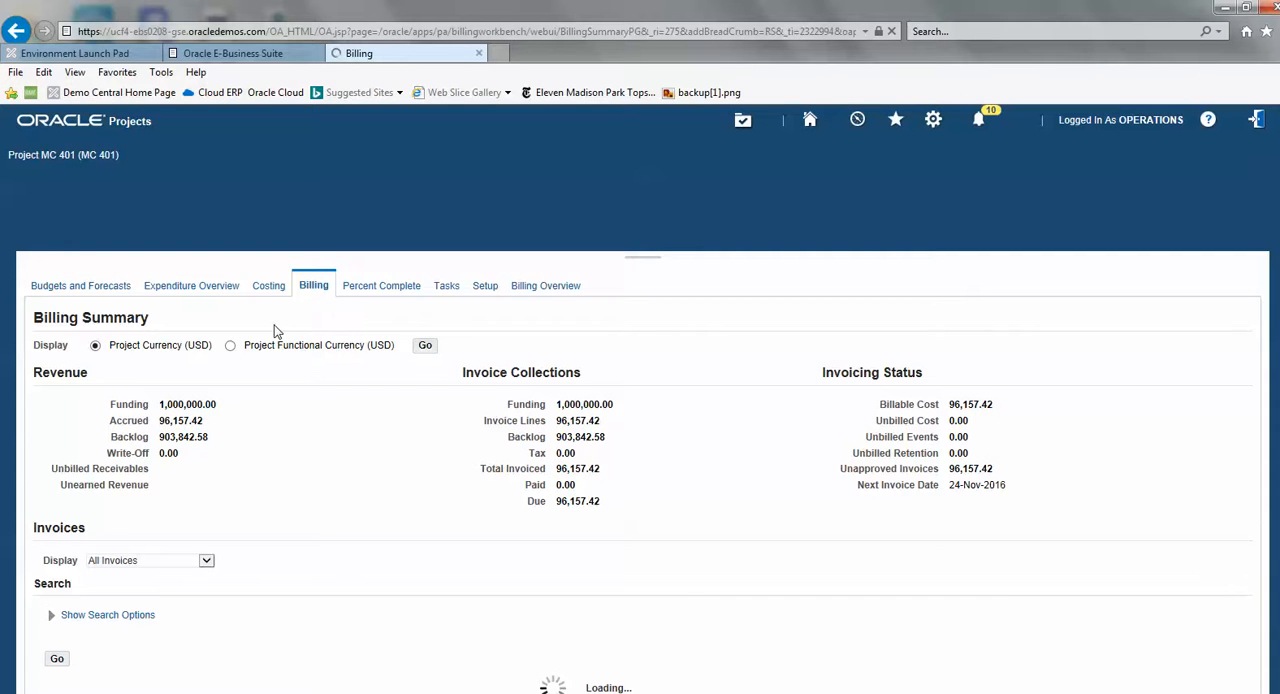
mouse_move(204, 432)
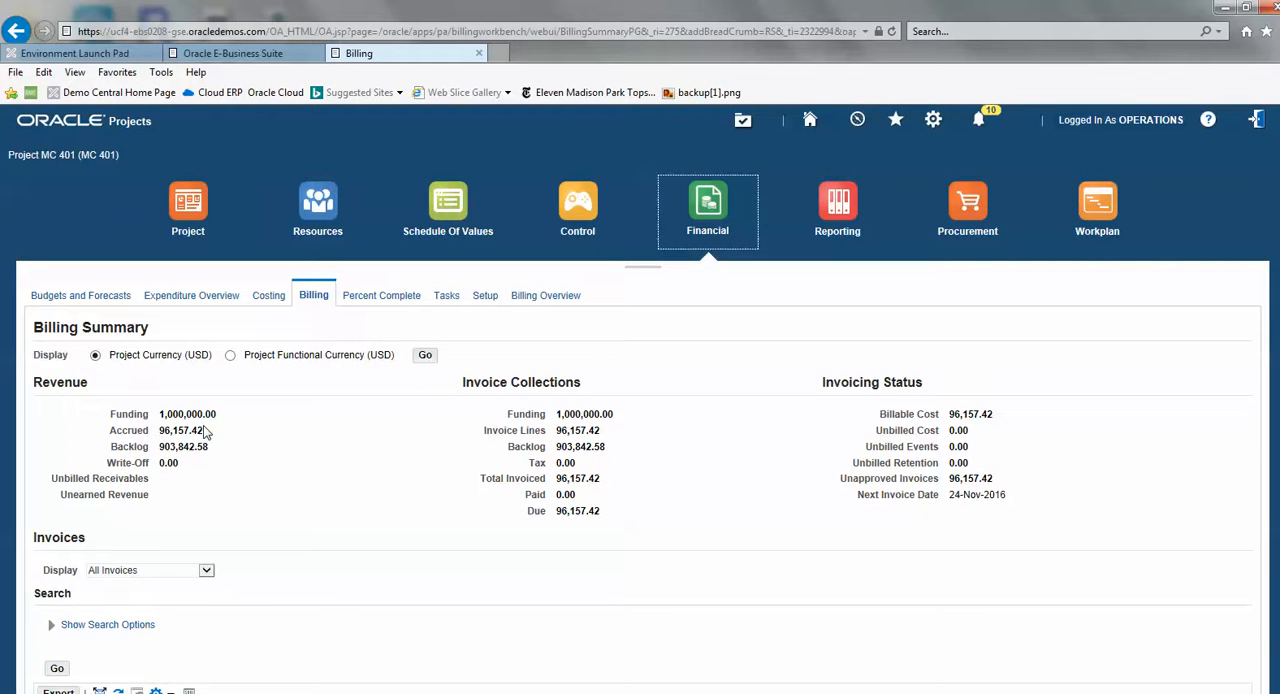
mouse_move(228, 456)
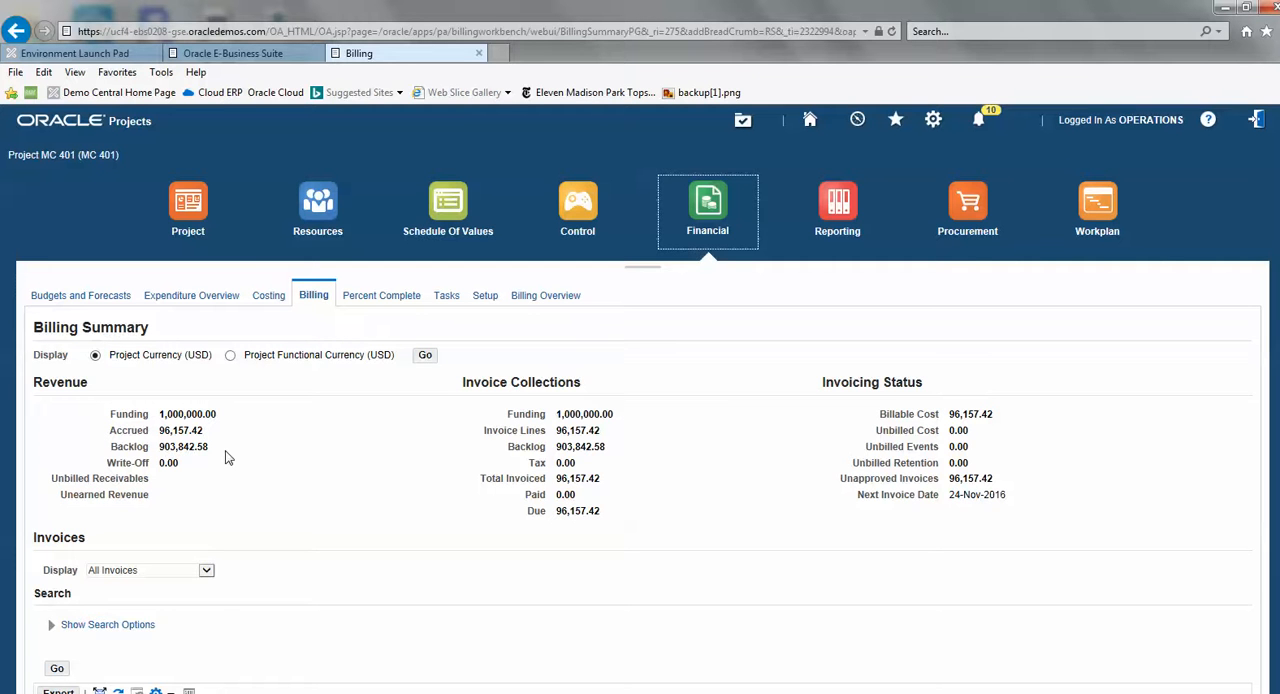
mouse_move(776, 644)
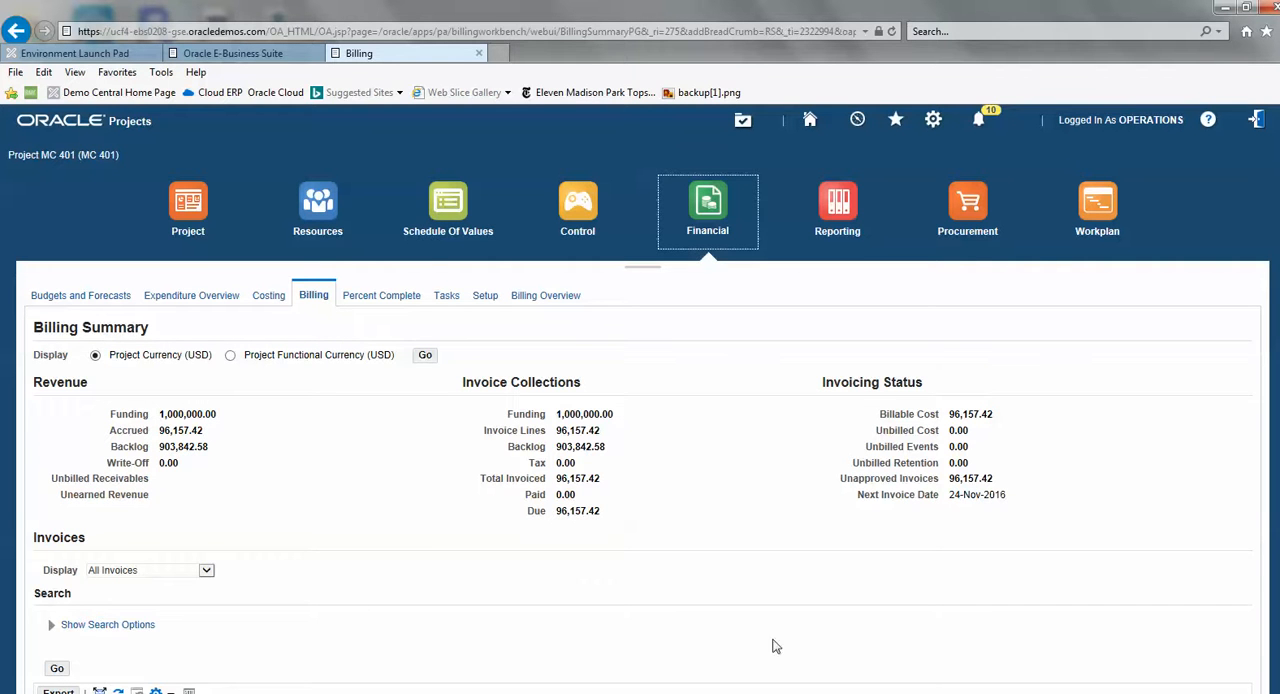
scroll(down, 3)
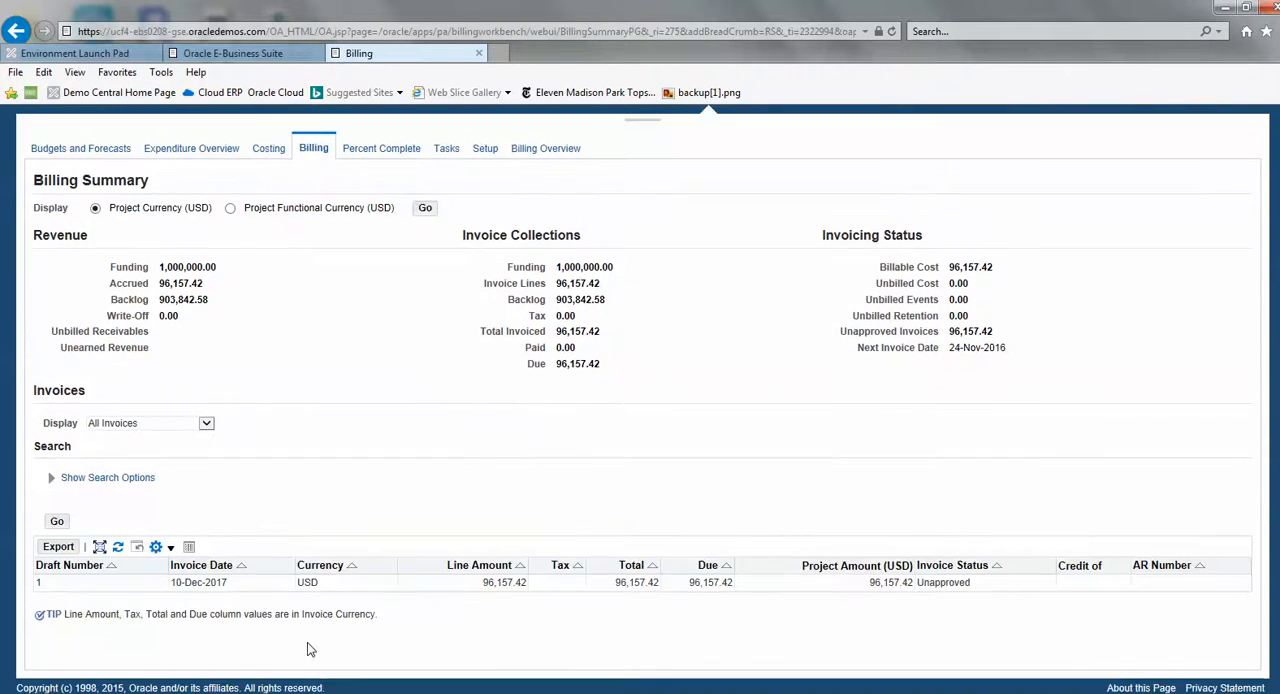